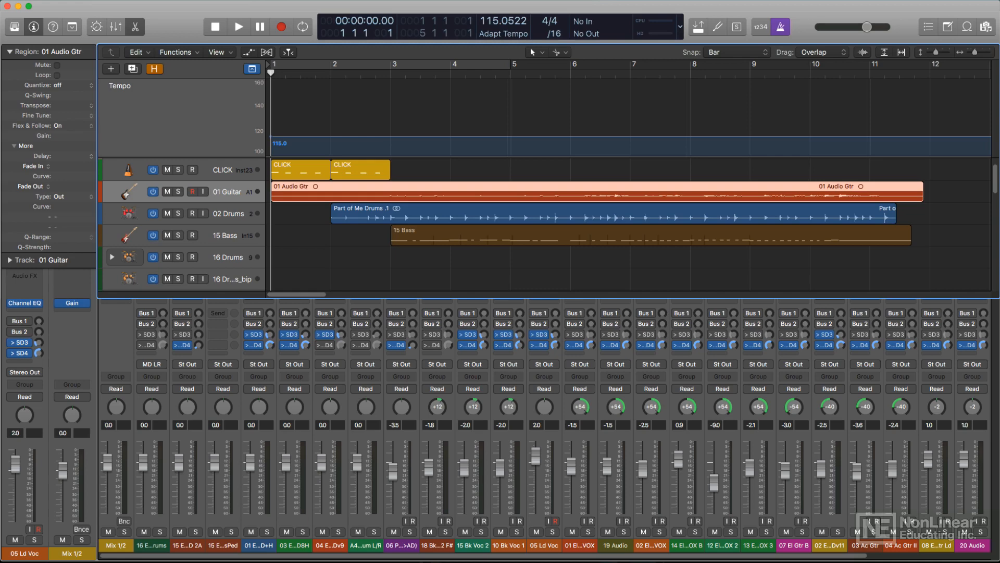
Open the empty template project with blank drum, bass, keyboard and audio tracks at 120 BPM.
click(623, 309)
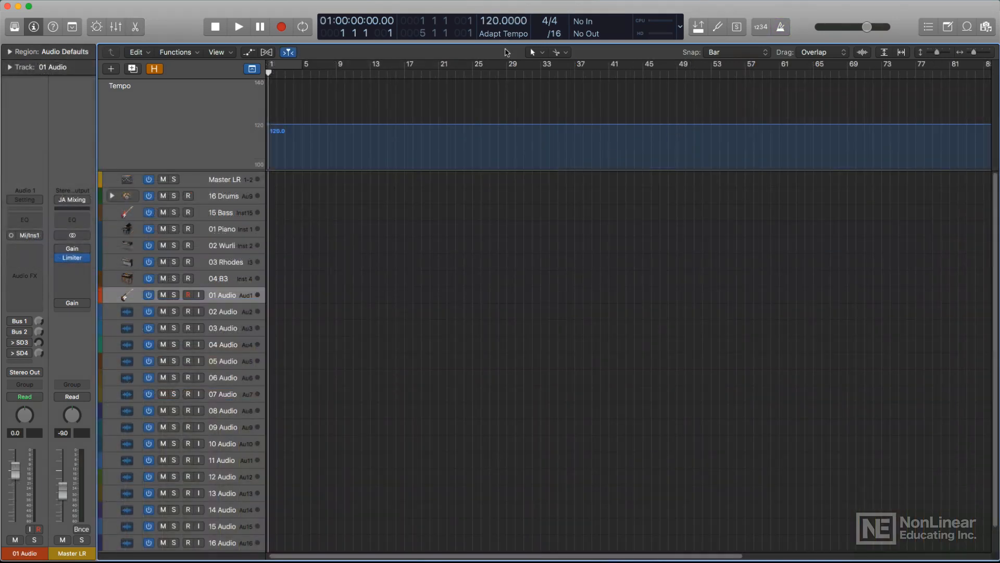
Preview the example, then set the LCD's Smart Tempo mode to Keep in the empty project.
click(503, 34)
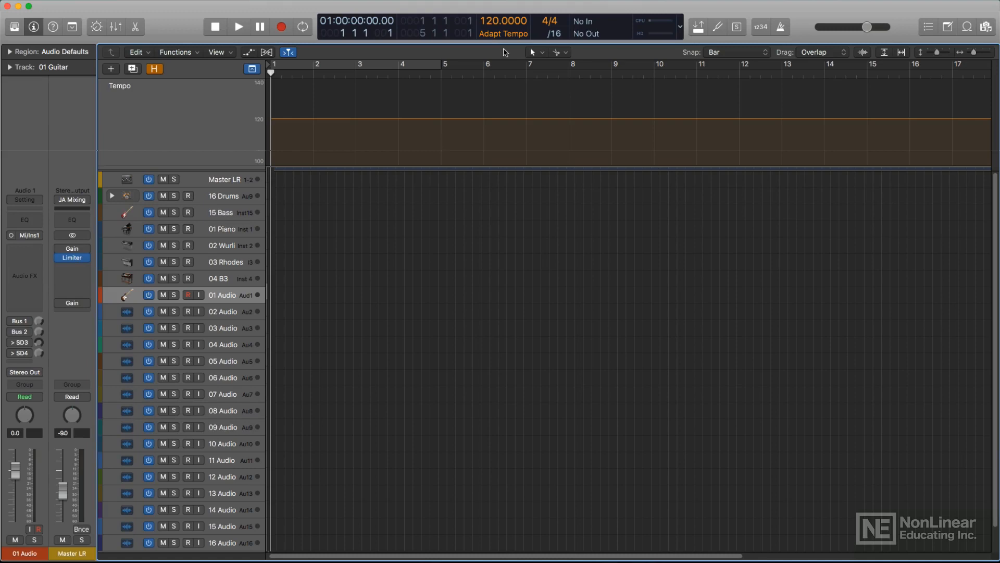
click(237, 27)
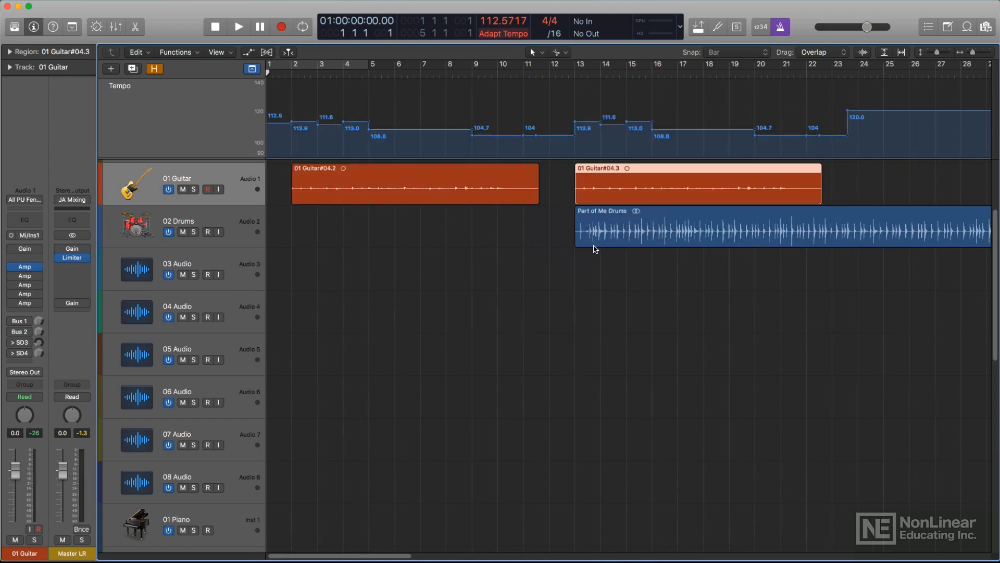
mouse_move(591, 263)
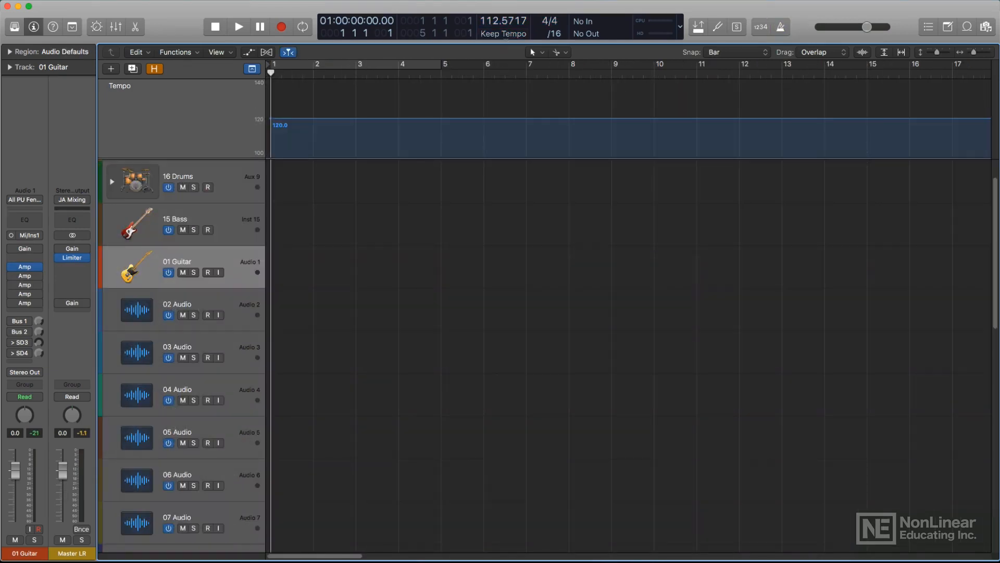
Choose Adapt from the Smart Tempo pop-up so the project tempo follows recordings.
click(502, 34)
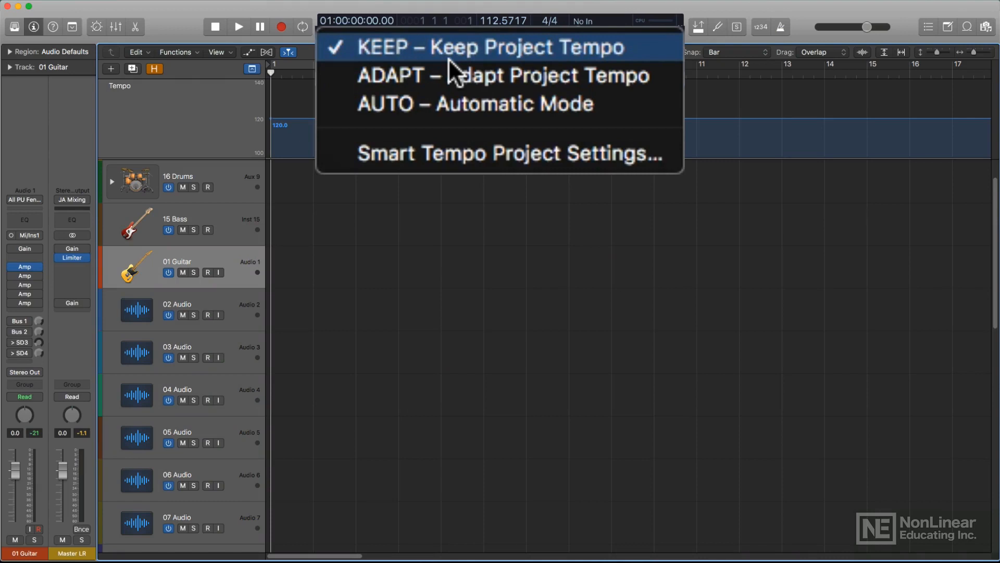
mouse_move(444, 75)
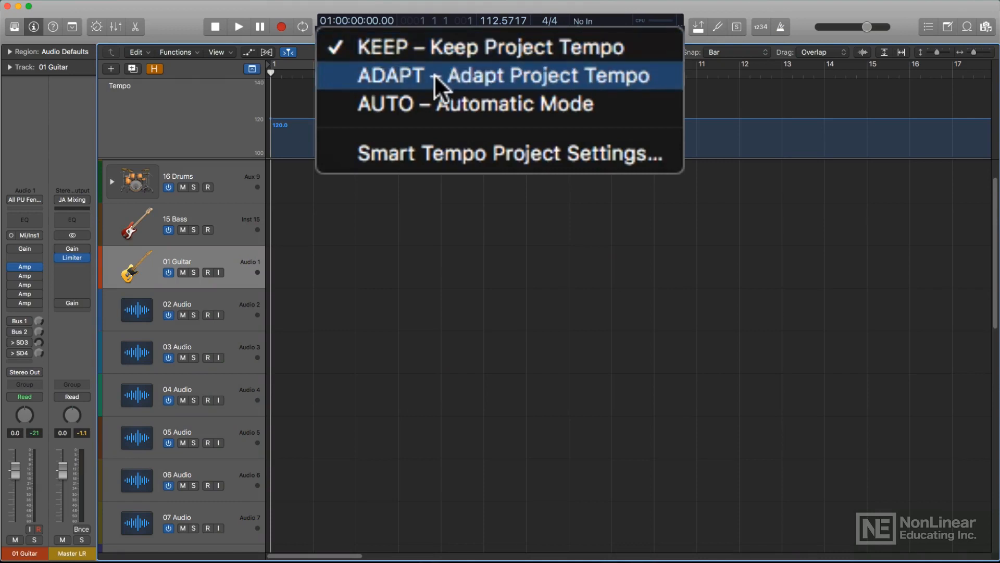
mouse_move(434, 113)
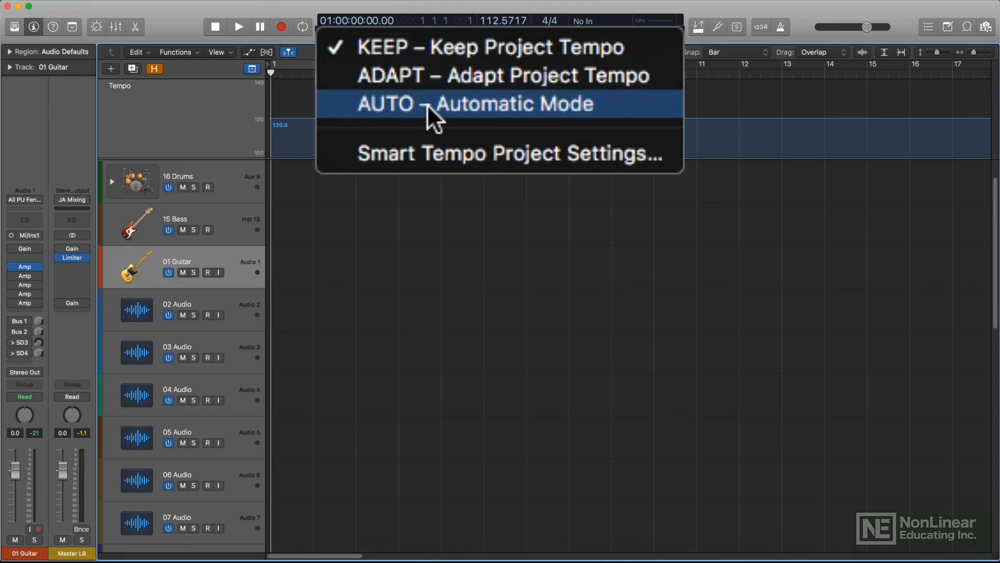
click(475, 103)
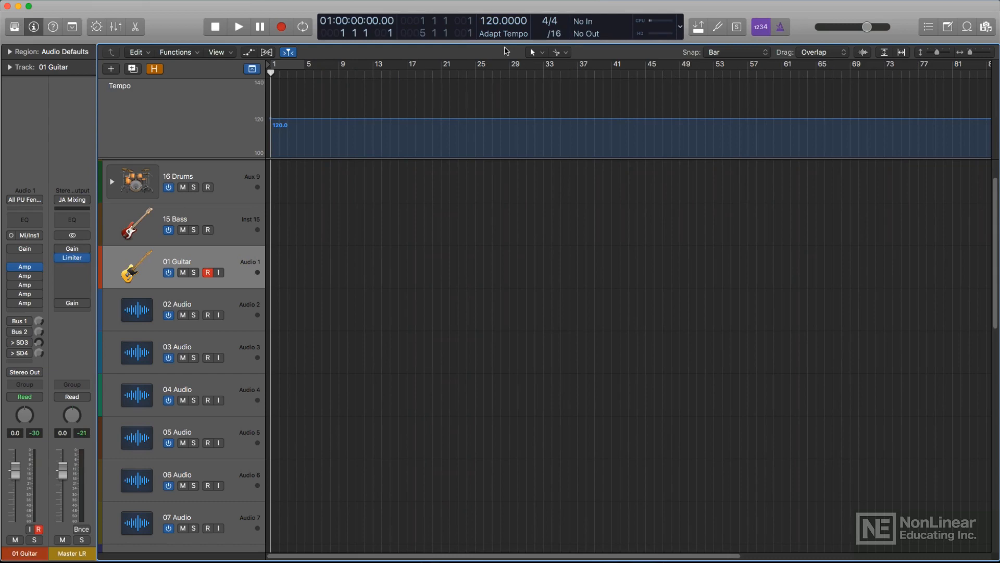
Switch Smart Tempo back to Keep so the project stays at 120 BPM.
click(503, 34)
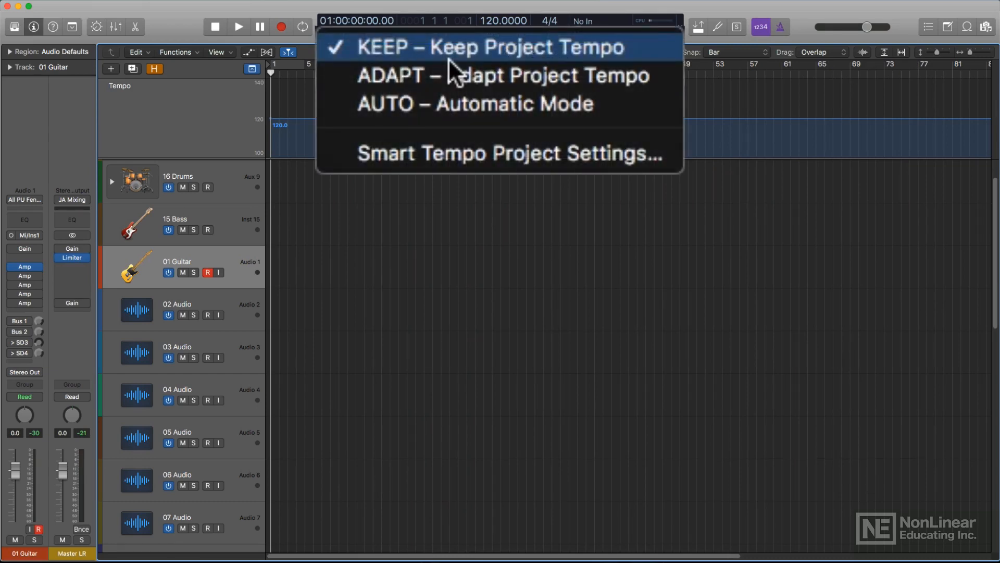
click(488, 47)
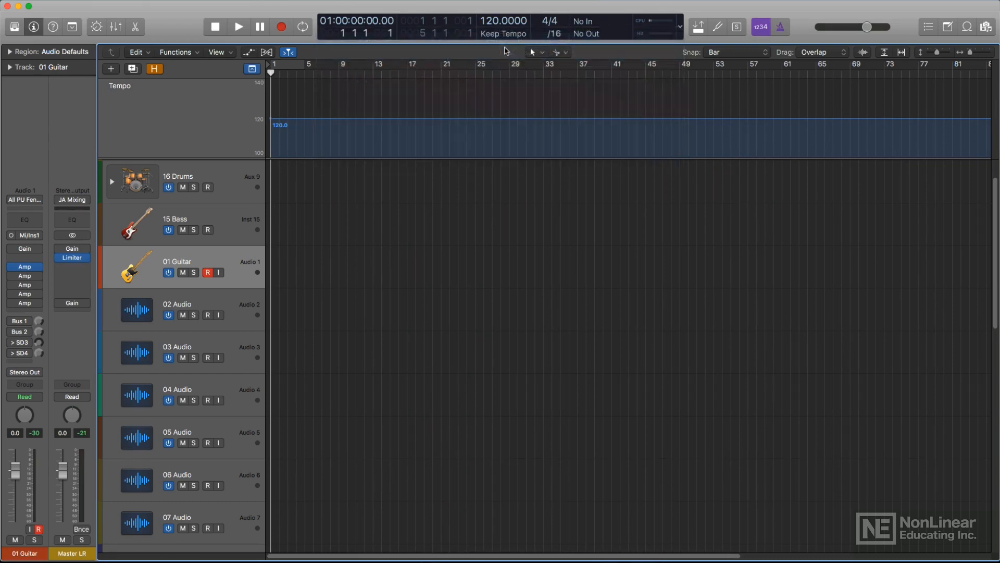
Record an eight-bar guitar take on 01 Guitar at 120 BPM, then stop.
click(239, 27)
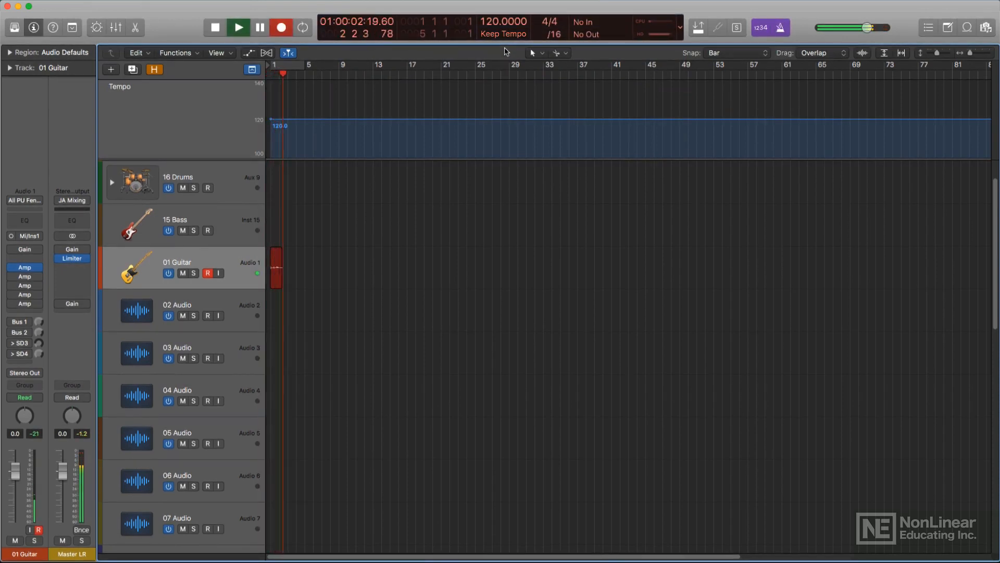
click(239, 27)
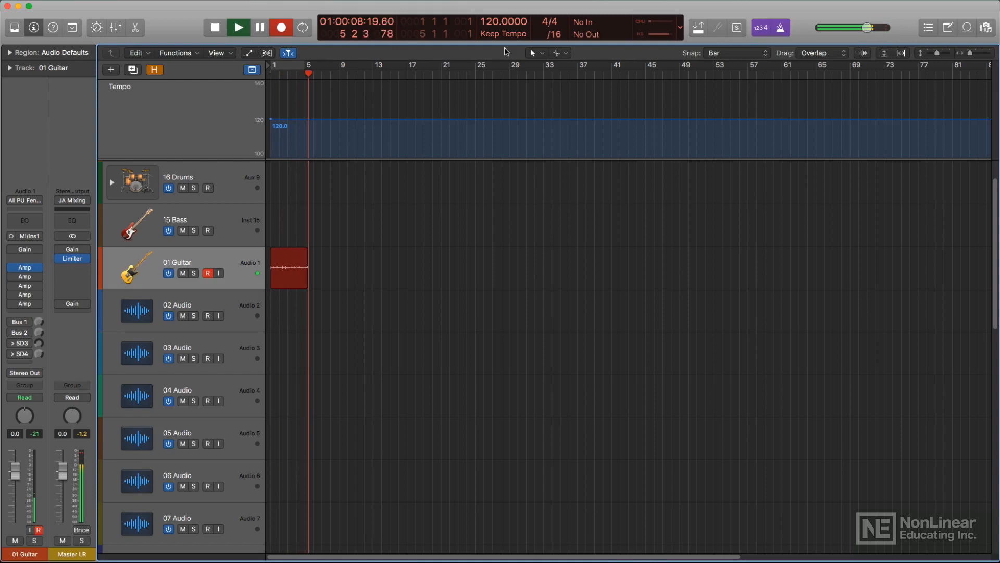
click(238, 27)
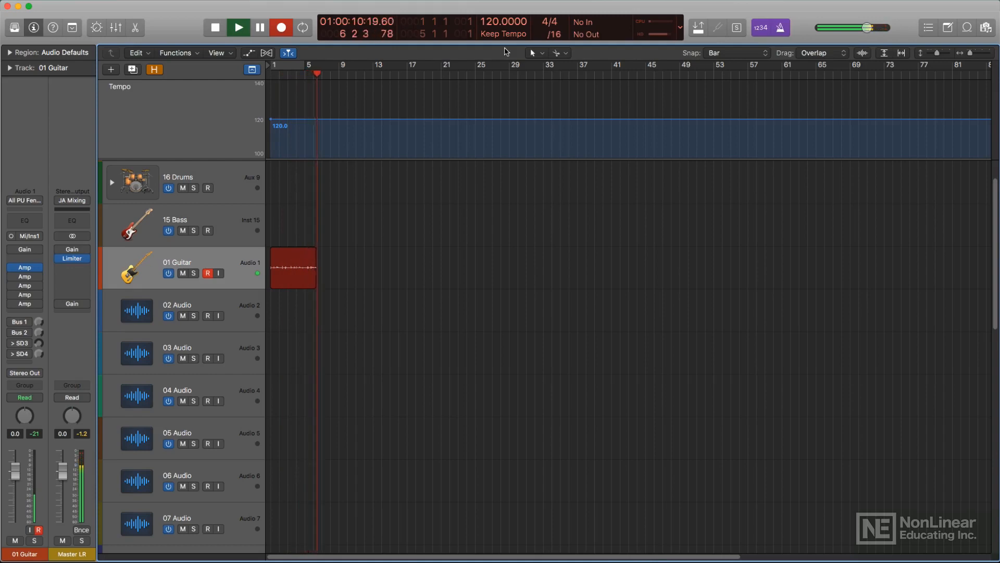
click(238, 27)
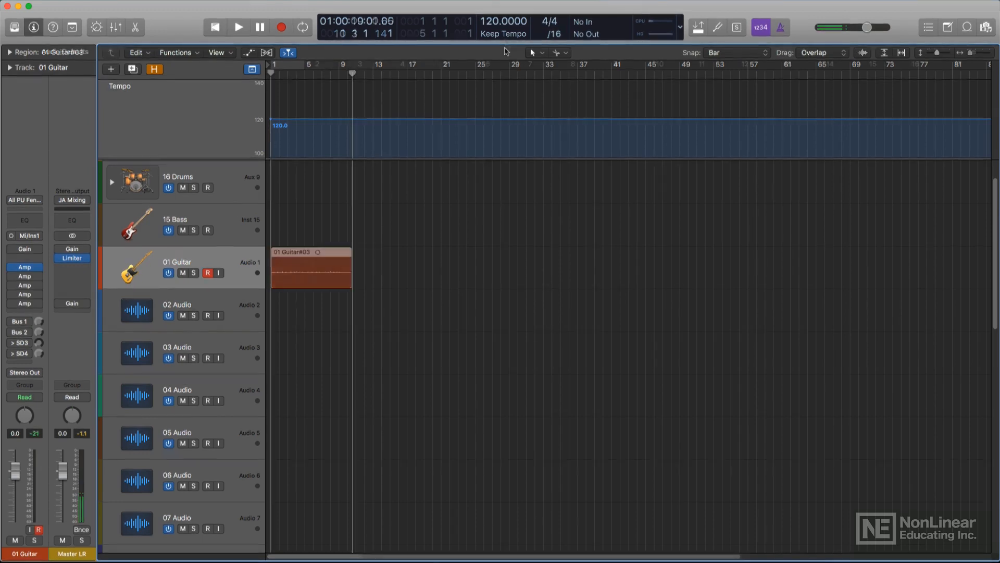
Set Smart Tempo to Adapt before bringing Part of Me Drums.wav onto 02 Drums.
click(502, 34)
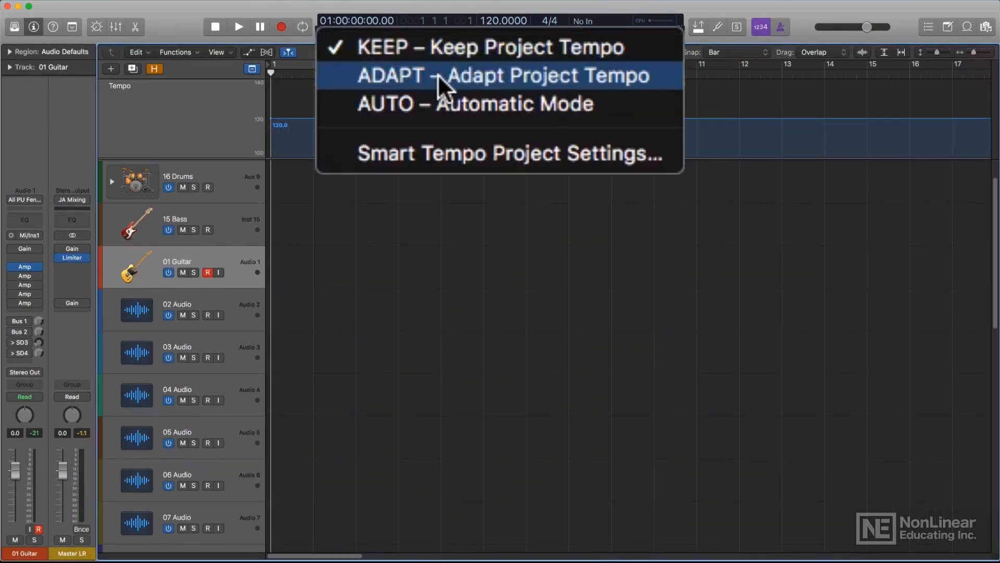
click(504, 75)
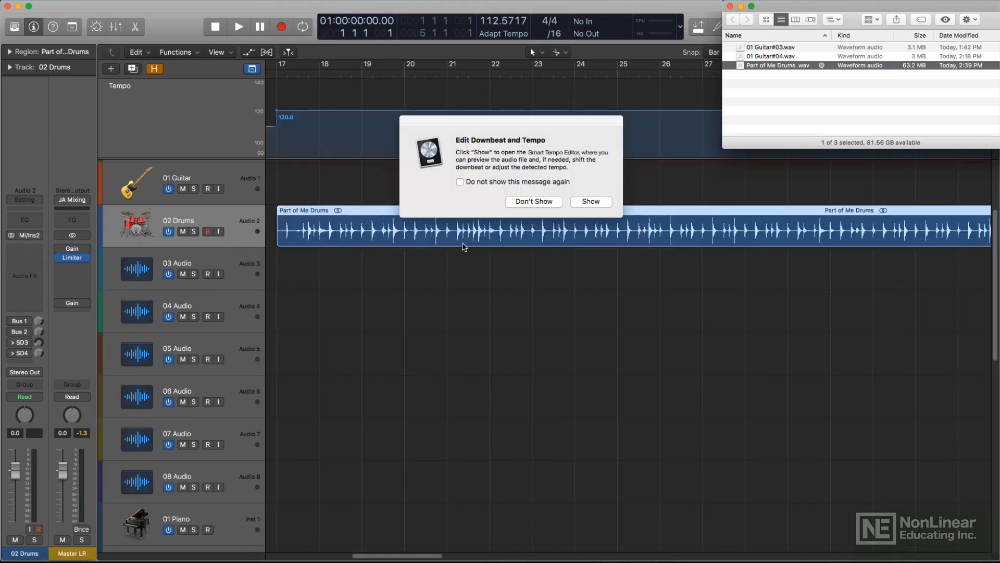
Dismiss the Edit Downbeat and Tempo alert with Don't Show and reopen the Smart Tempo pop-up.
click(534, 201)
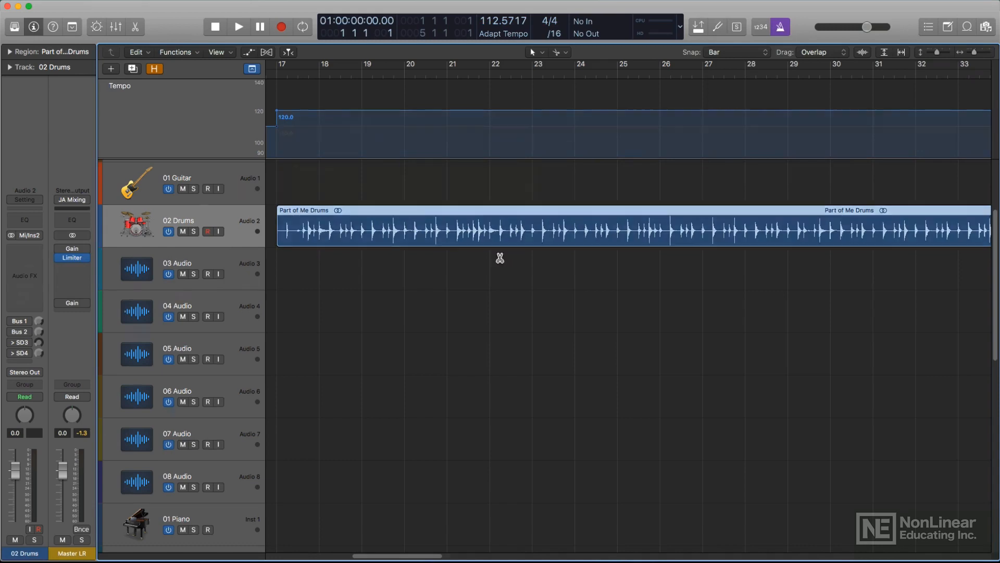
click(502, 34)
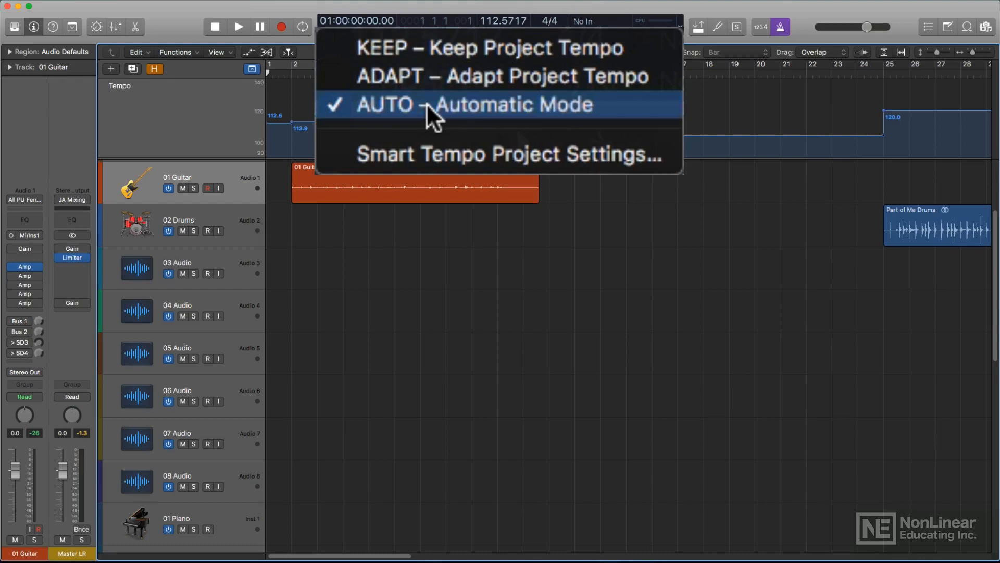
Pick the Smart Tempo mode, then record the second guitar region at bar 13 over the drums.
click(502, 75)
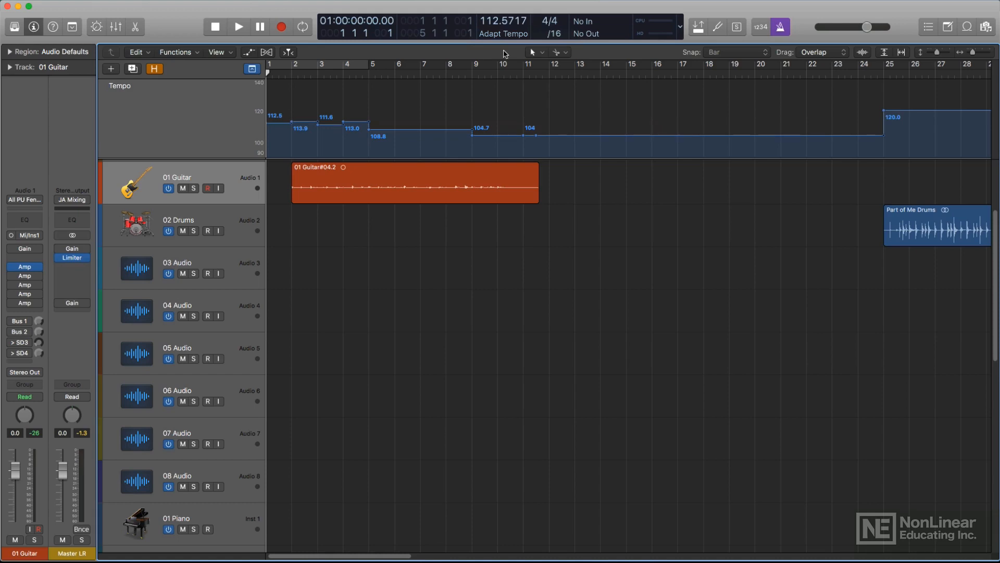
mouse_move(320, 172)
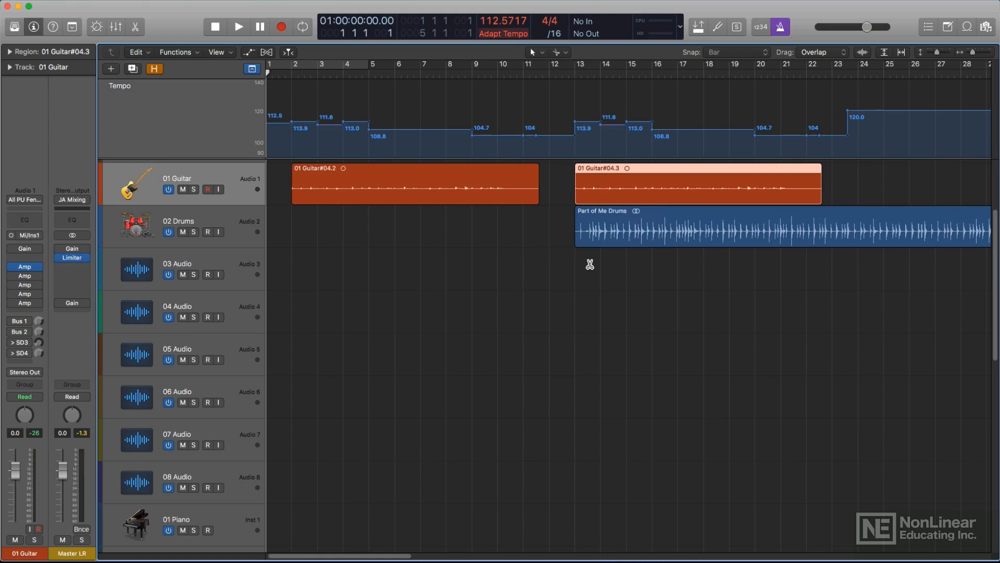
Switch Smart Tempo to Auto before moving Part of Me Drums to bar 13.
click(503, 33)
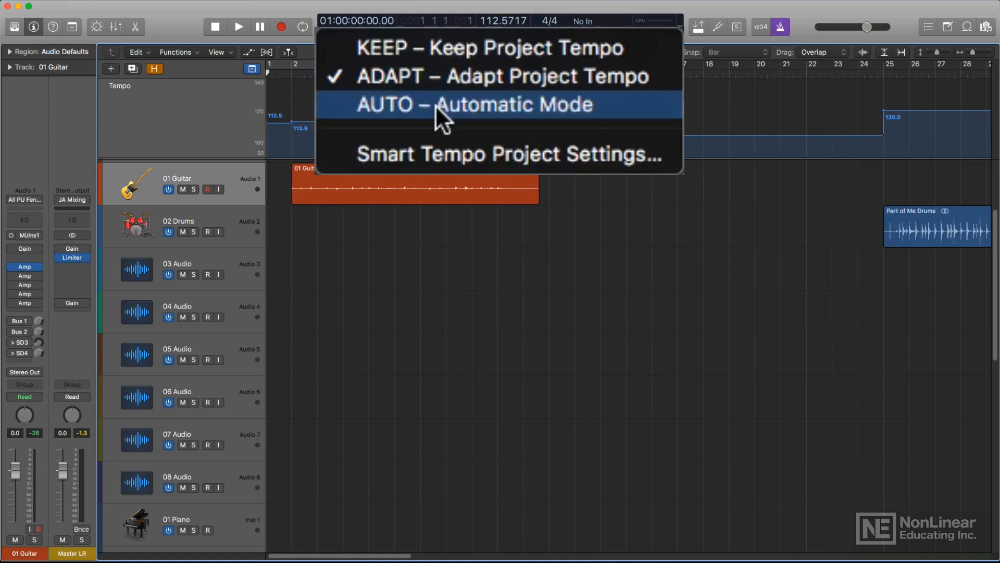
click(476, 104)
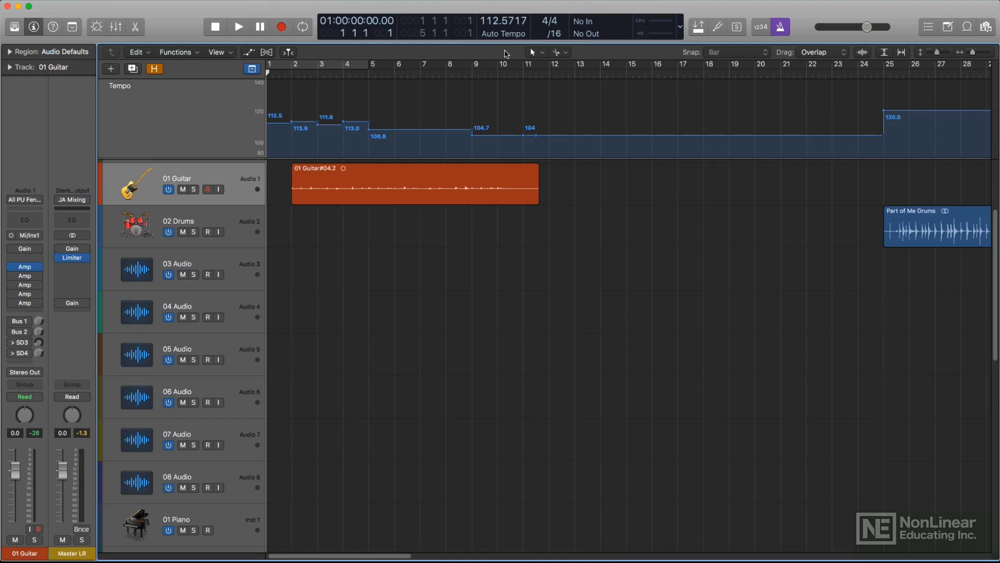
mouse_move(350, 157)
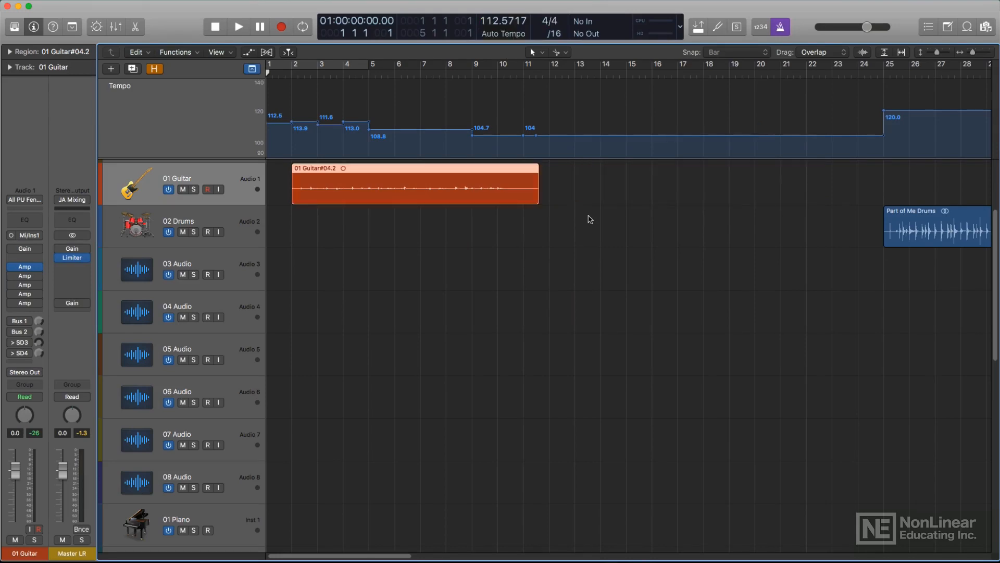
mouse_move(901, 228)
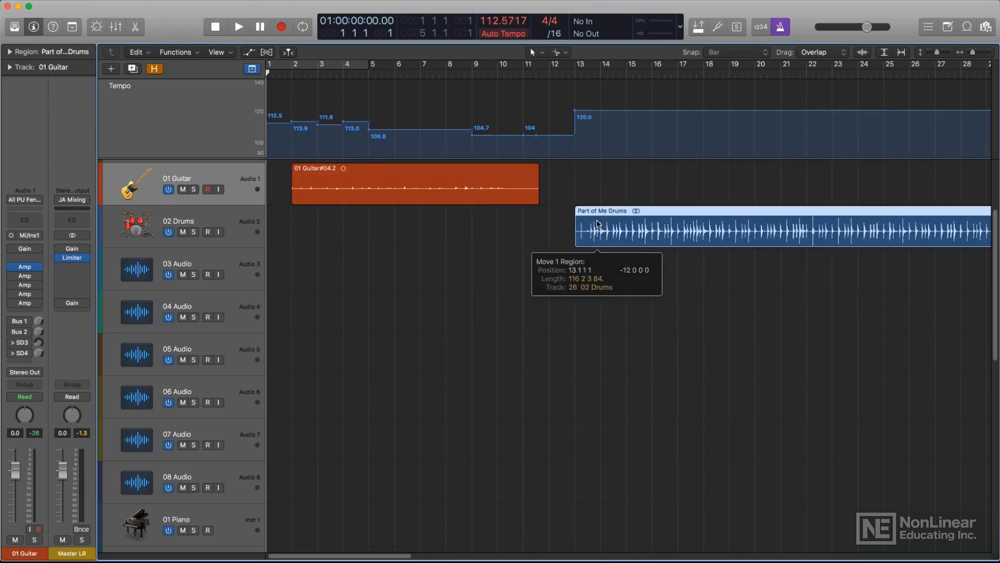
Record the second guitar take from bar 13 over the drums and confirm Smart Tempo stays on Auto.
click(348, 171)
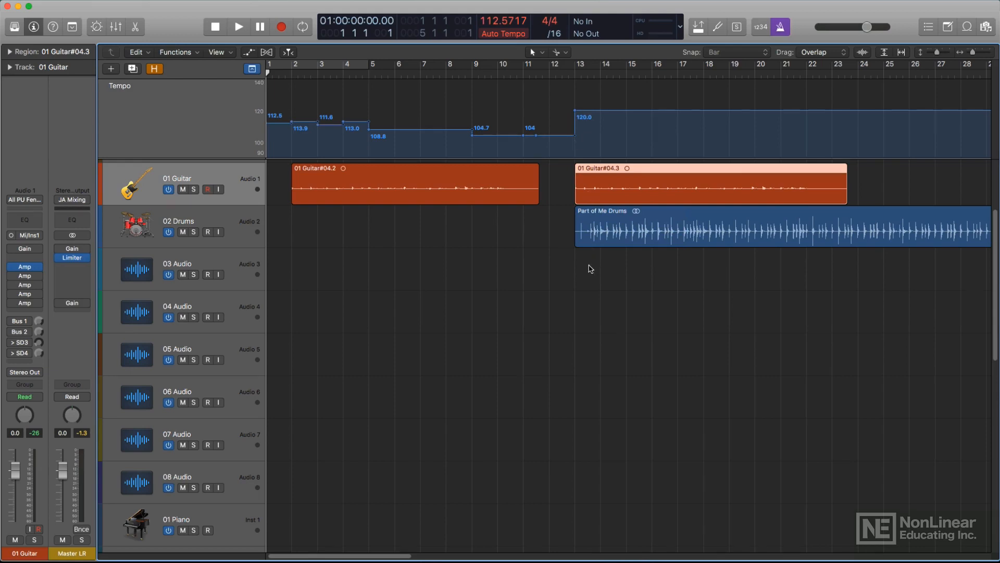
mouse_move(588, 268)
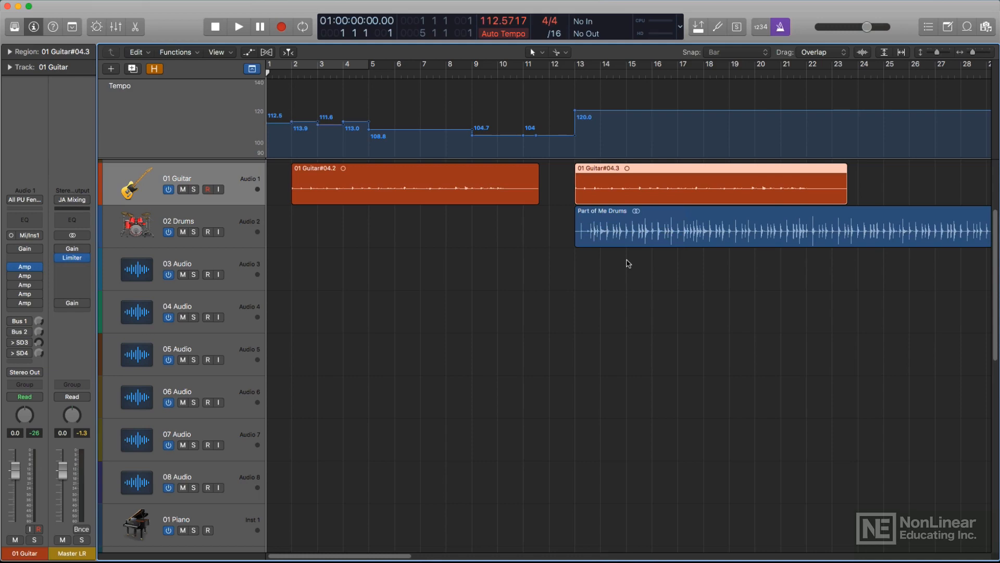
click(503, 33)
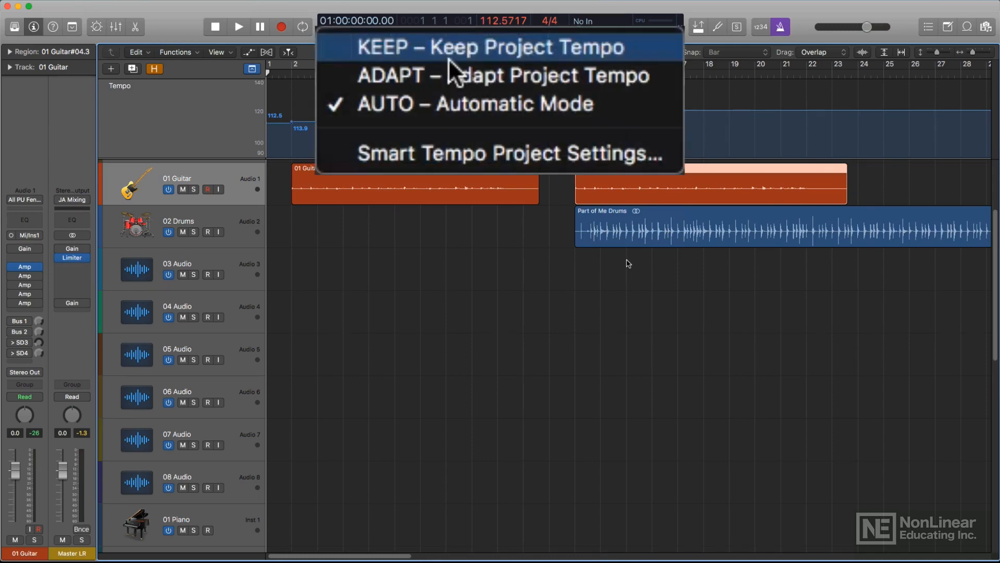
mouse_move(433, 103)
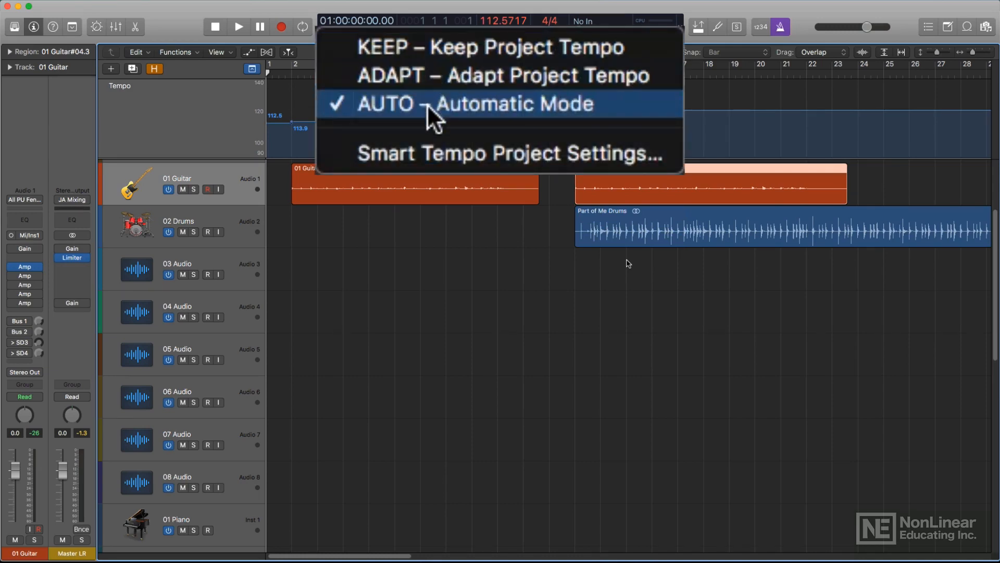
click(447, 103)
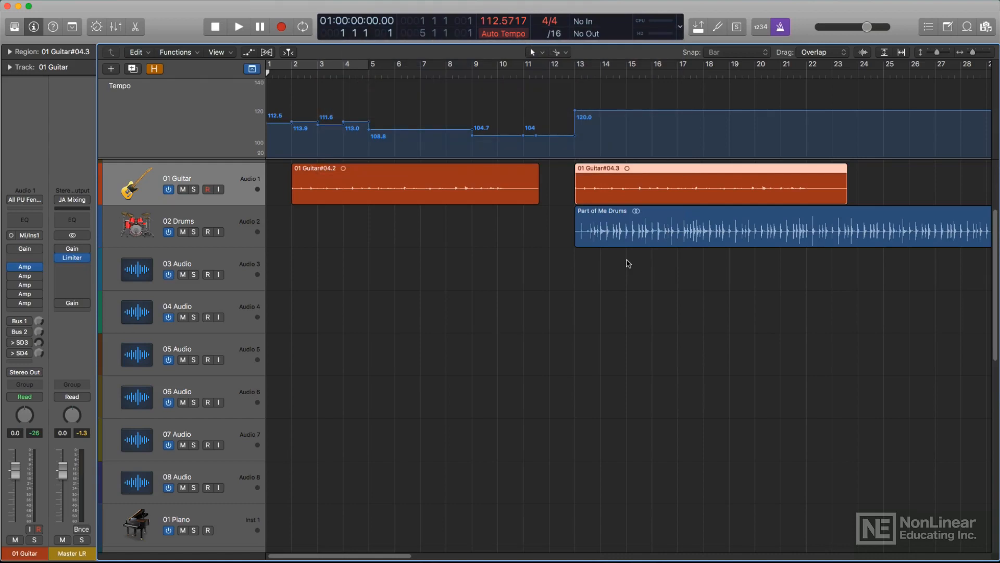